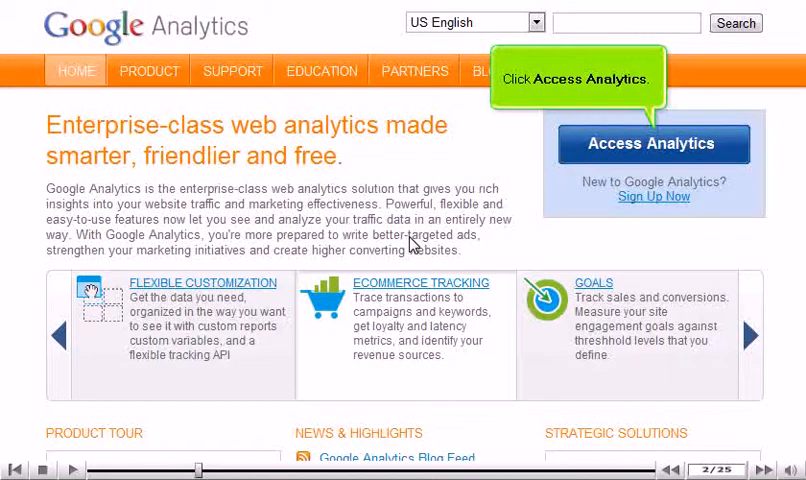
# Step: Enter Google Analytics and start the sign-up for a new account
pyautogui.click(654, 144)
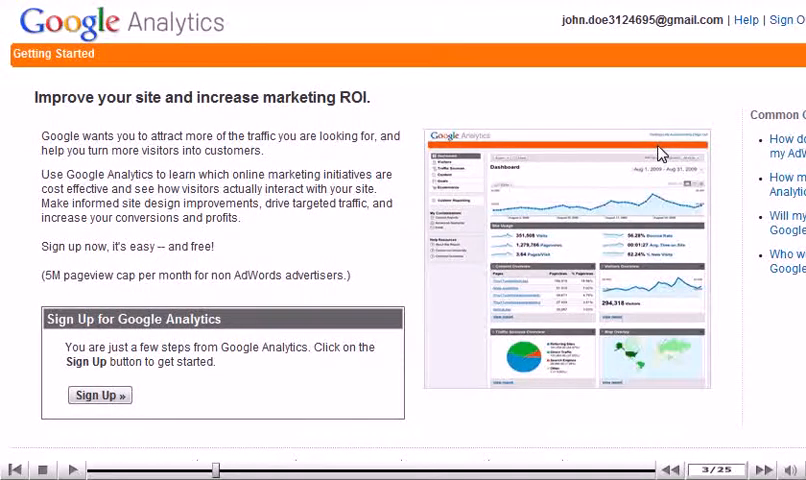
pyautogui.click(99, 395)
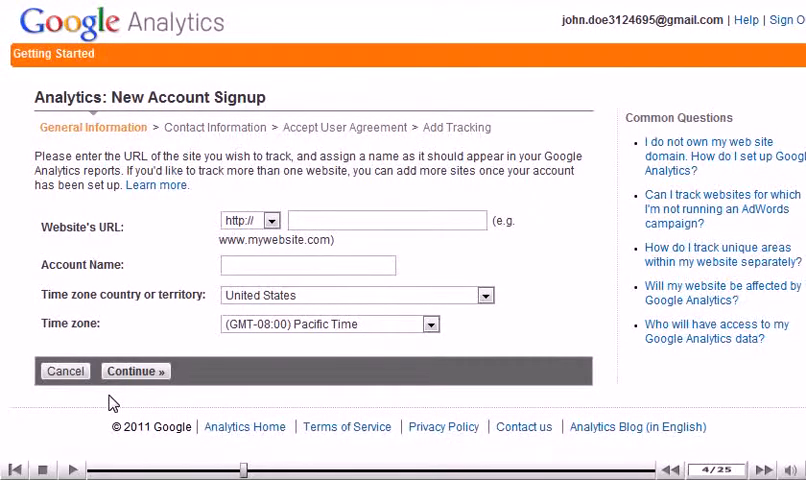
# Step: Enter demo56789.com as the website URL and account name, then continue to contact information
pyautogui.click(386, 220)
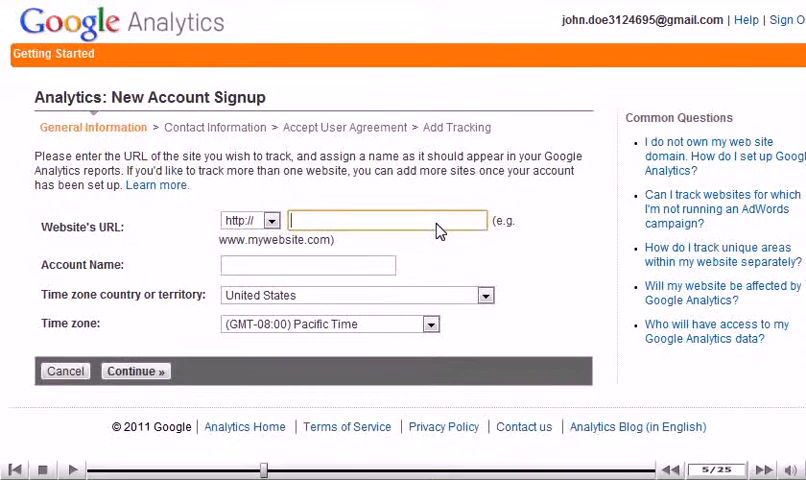
pyautogui.write('demo56789.com')
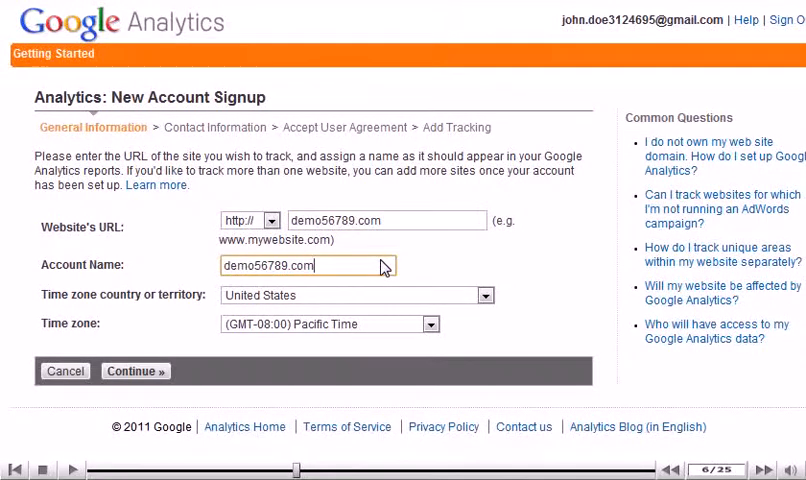
pyautogui.click(134, 371)
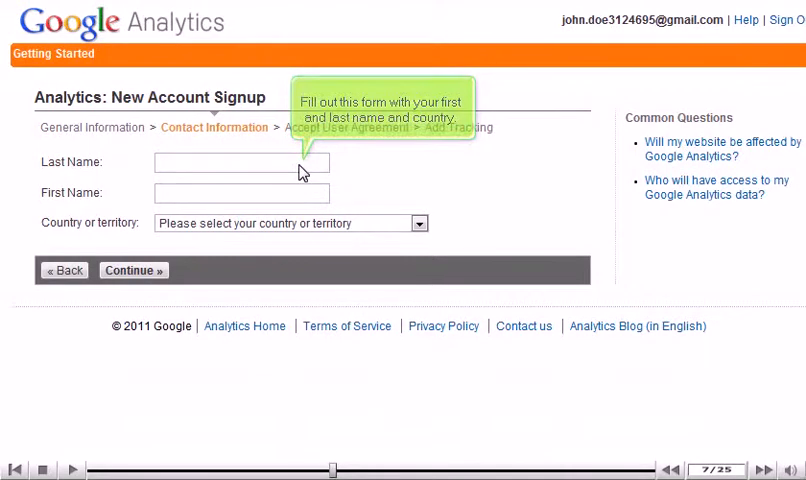
# Step: Submit the contact name with United States as country and proceed to the user agreement
pyautogui.write('John')
pyautogui.write('Doe')
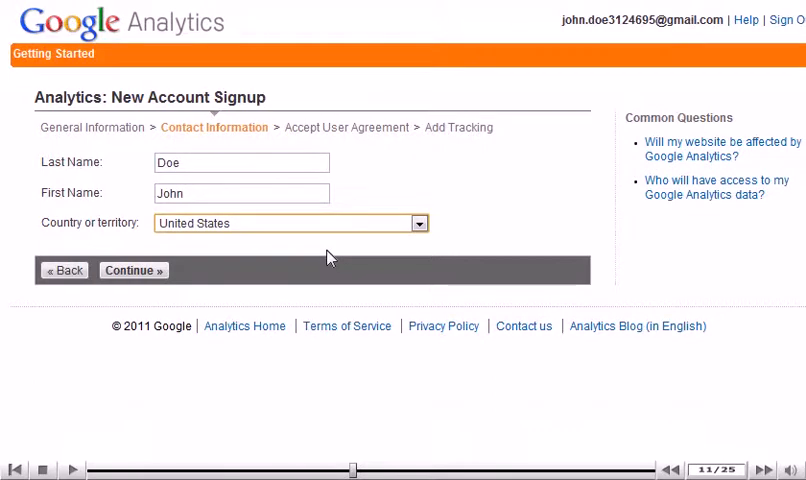
pyautogui.click(132, 270)
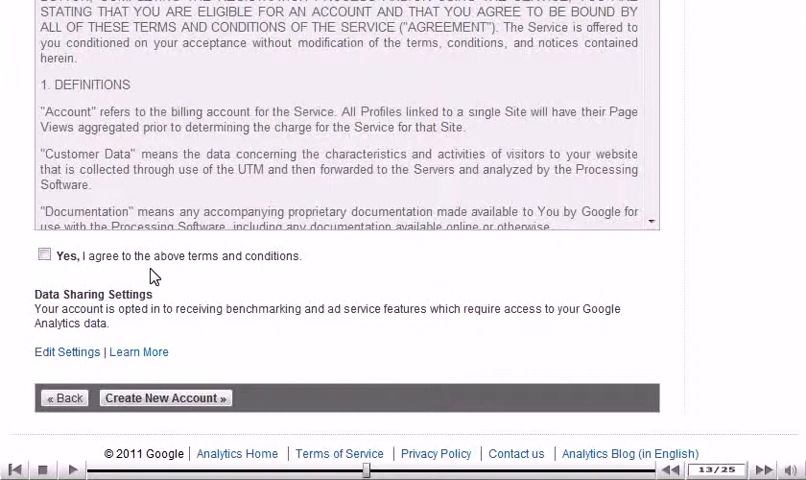
# Step: Agree to the Google Analytics terms and create the new account
pyautogui.click(44, 255)
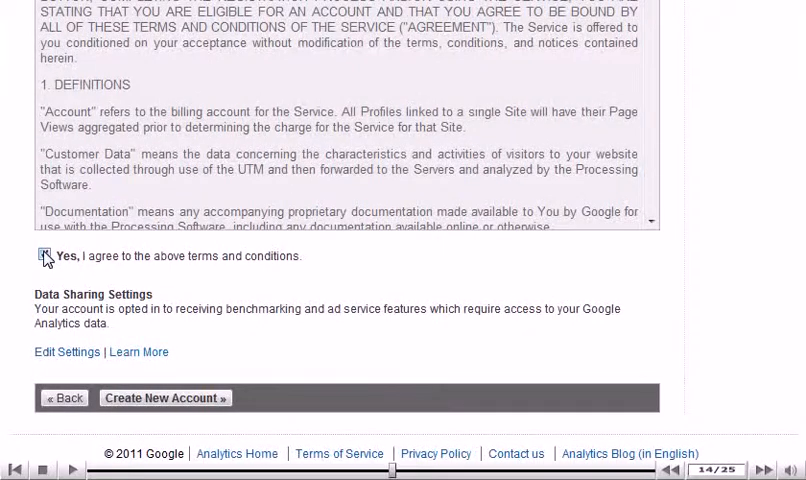
pyautogui.click(164, 397)
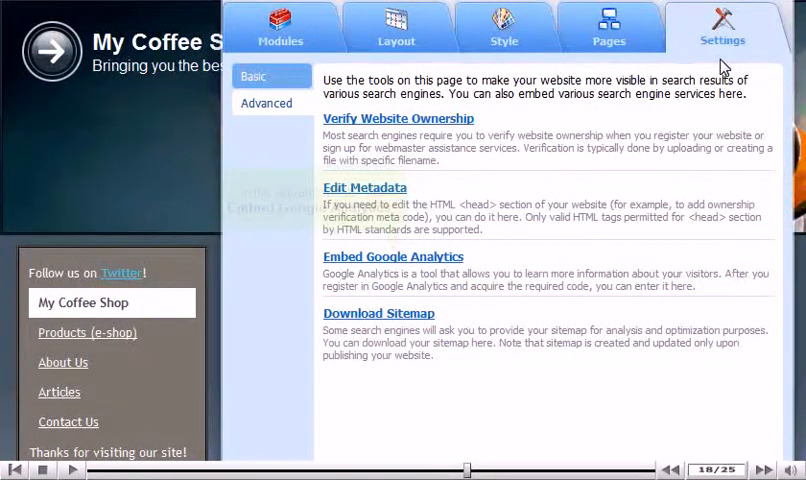
# Step: Paste the Google Analytics tracking script into the Embed Google Analytics box
pyautogui.click(392, 256)
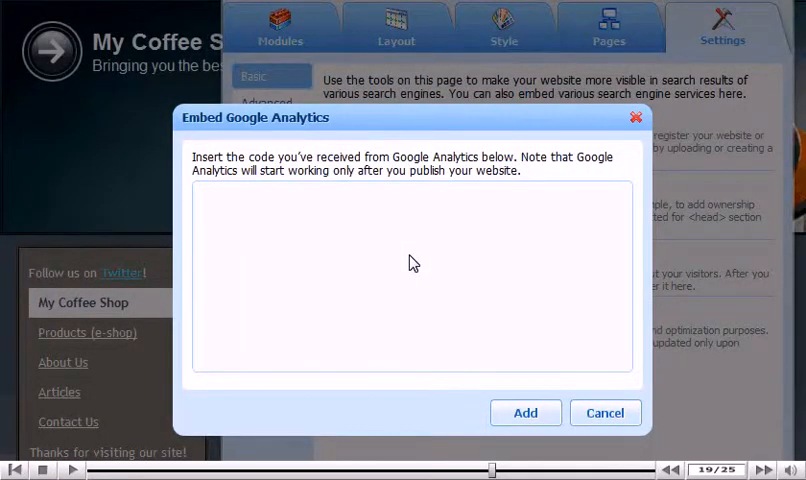
pyautogui.write('<script type="text/javascript">')
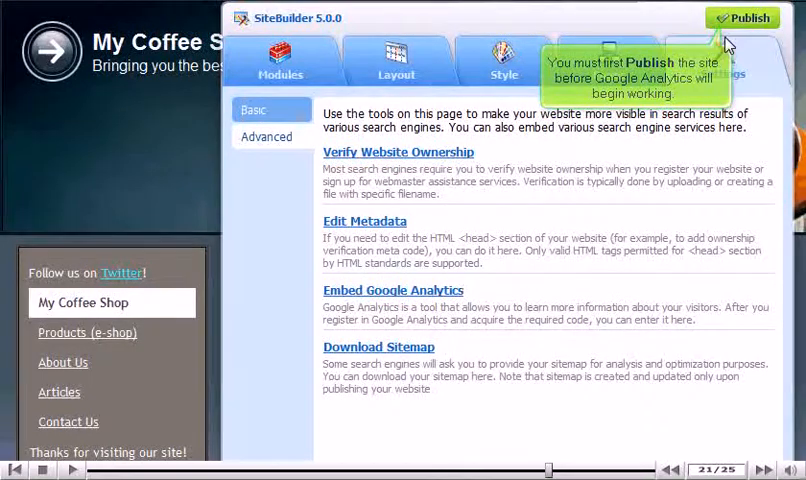
# Step: Publish My Coffee Shop to demo56789.com, applying the unsaved settings first
pyautogui.click(743, 17)
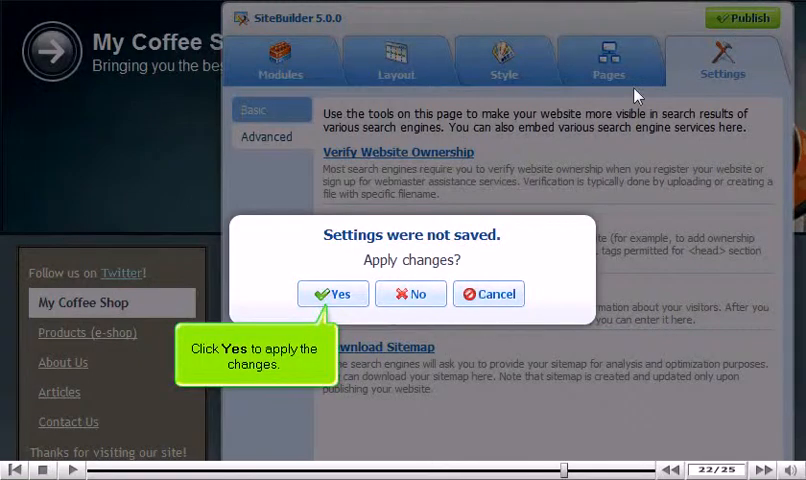
pyautogui.click(332, 294)
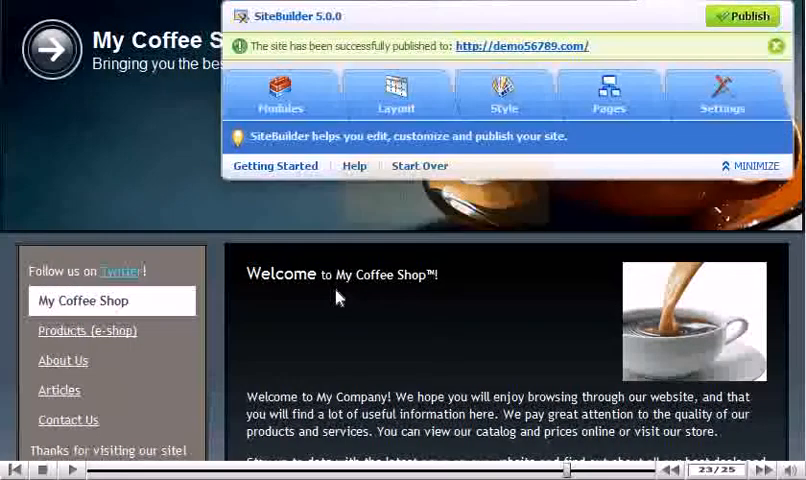